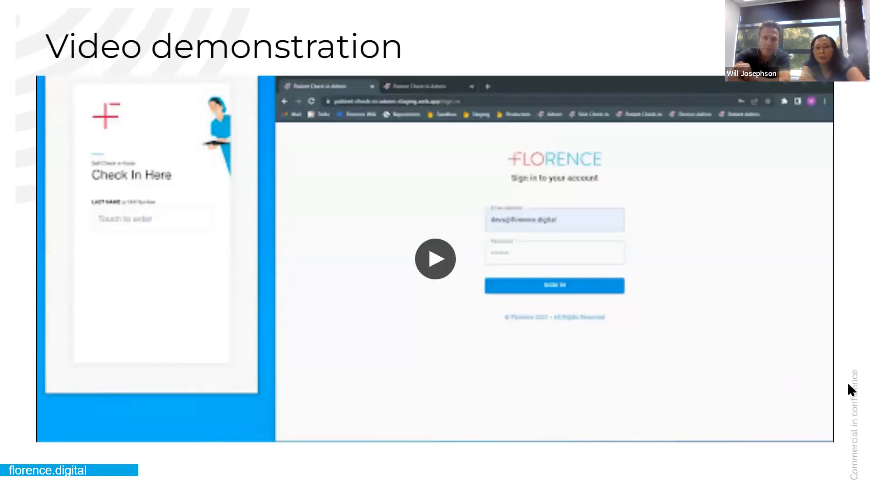
Play the embedded demo video through the birth-date and symptom steps to the details-confirmation screen
click(435, 259)
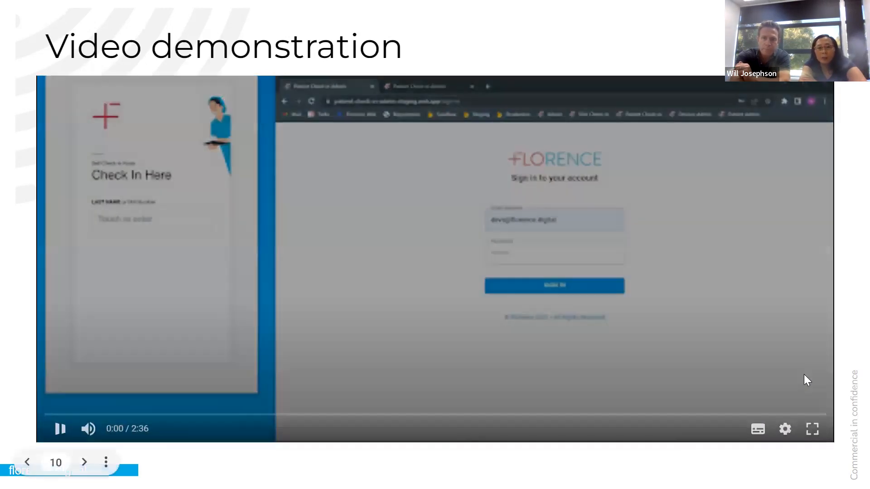
click(785, 429)
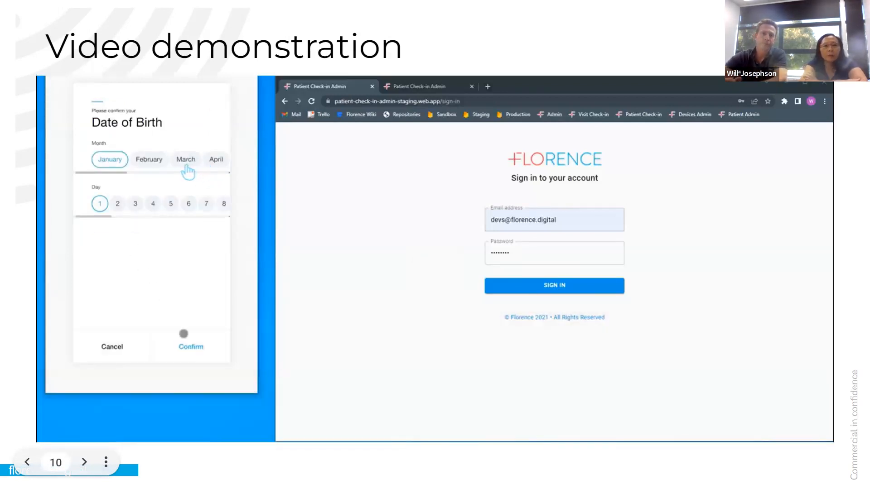
scroll(right, 3)
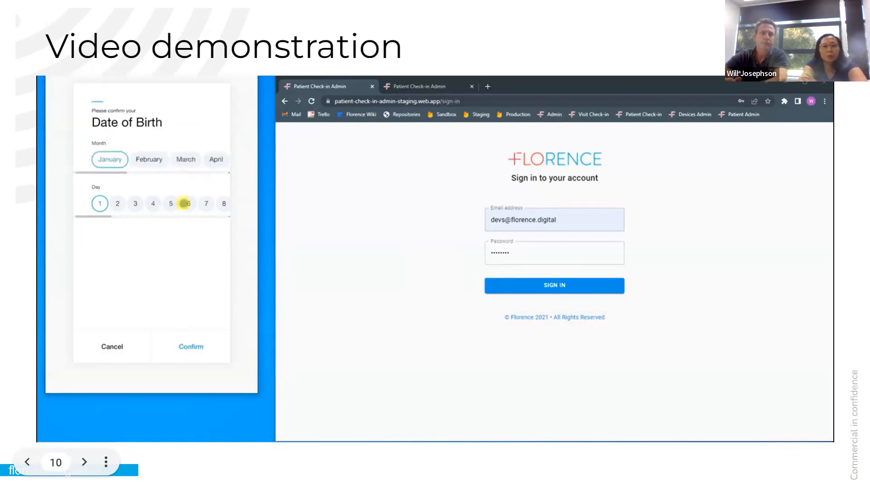
click(152, 204)
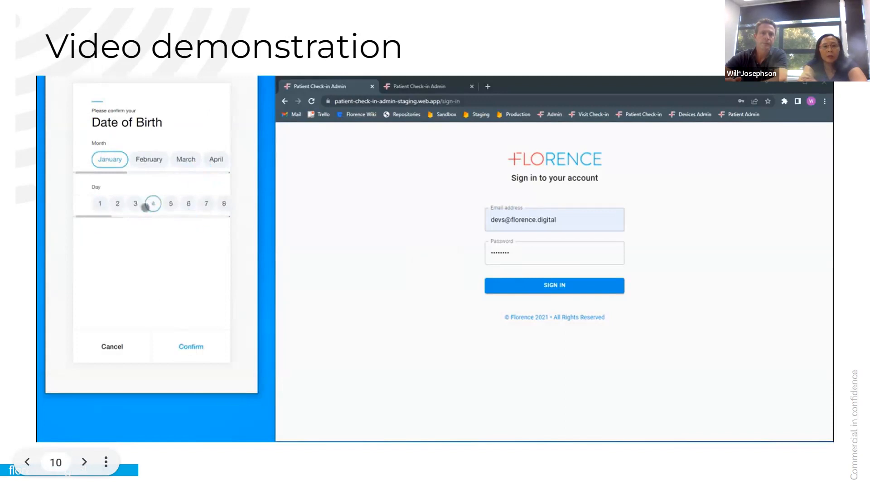
click(100, 203)
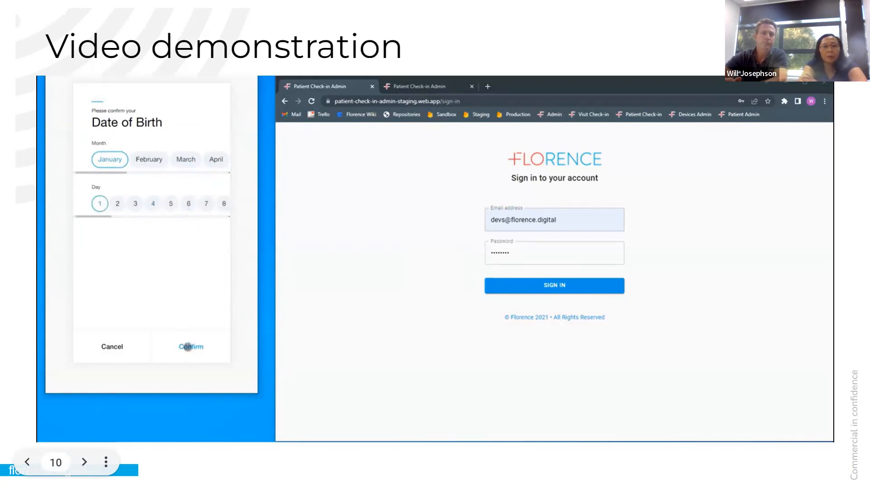
click(191, 346)
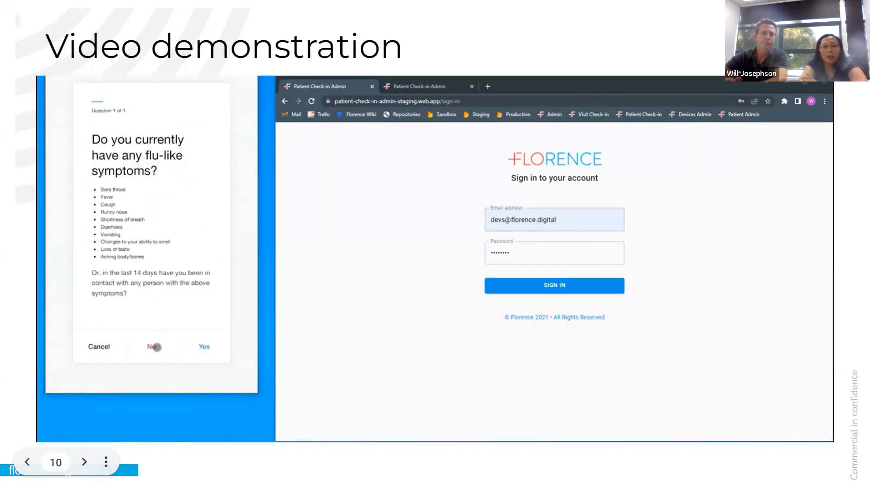
click(153, 347)
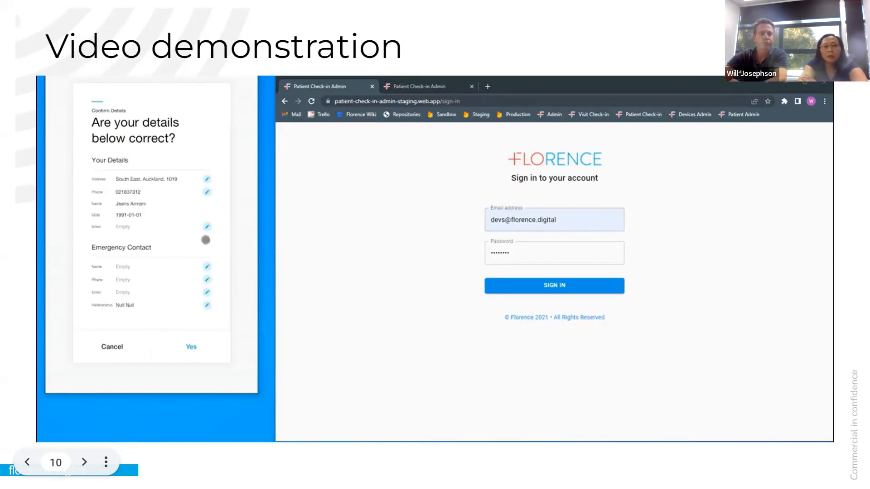
click(206, 227)
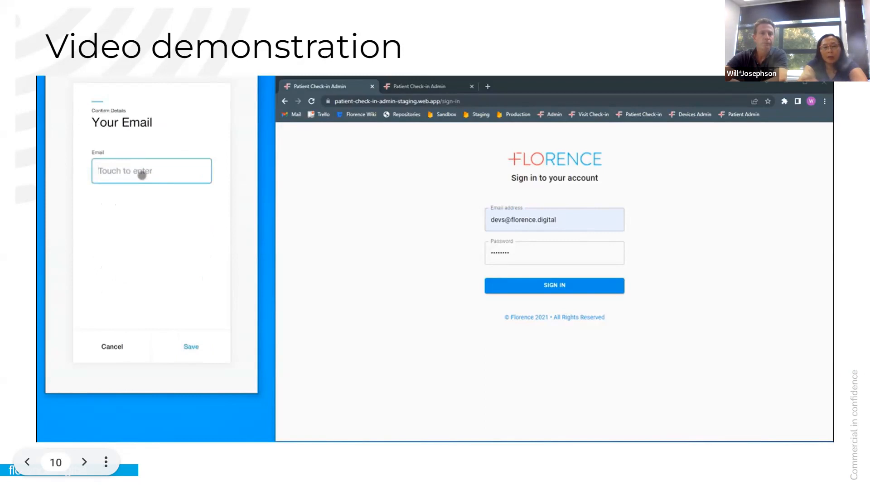
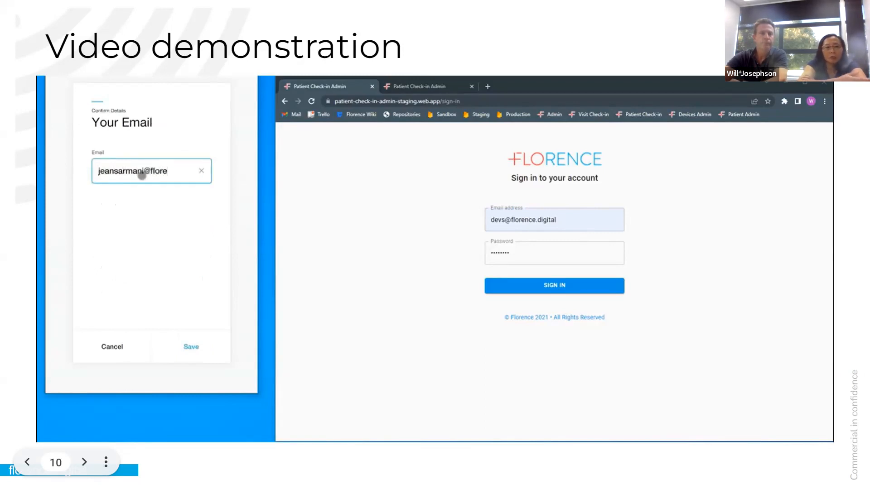
click(190, 347)
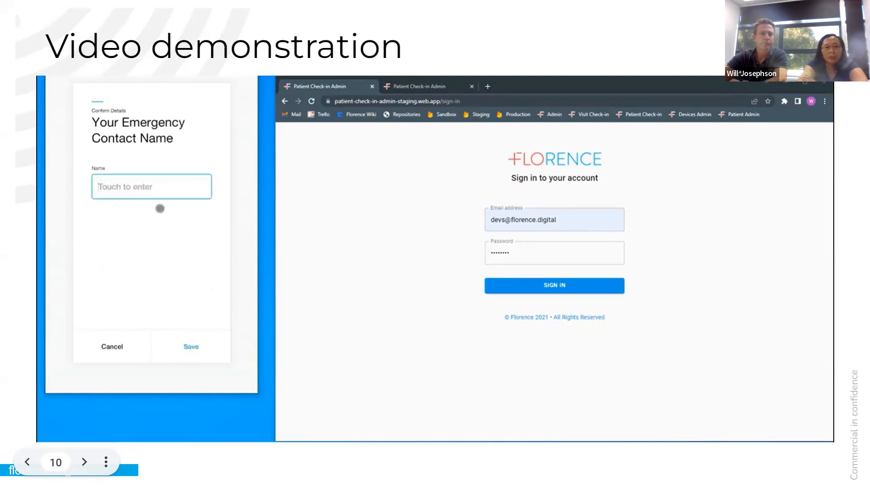
text(Coc)
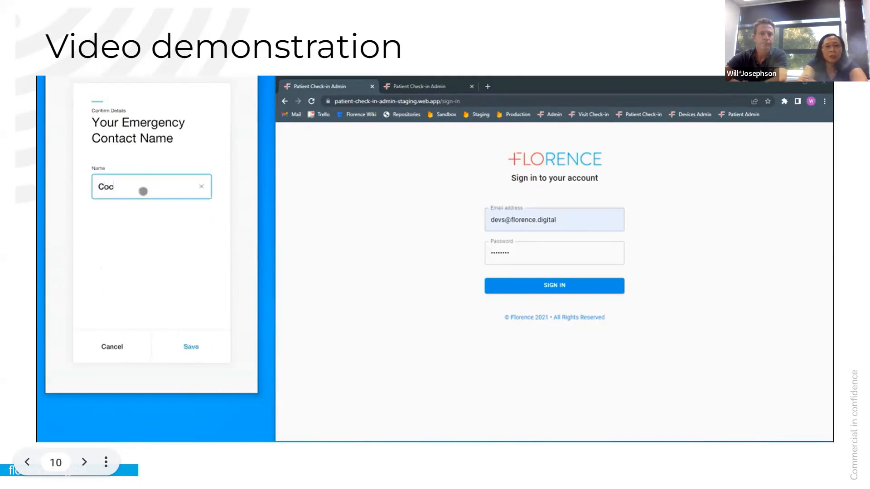
text(o Chanel)
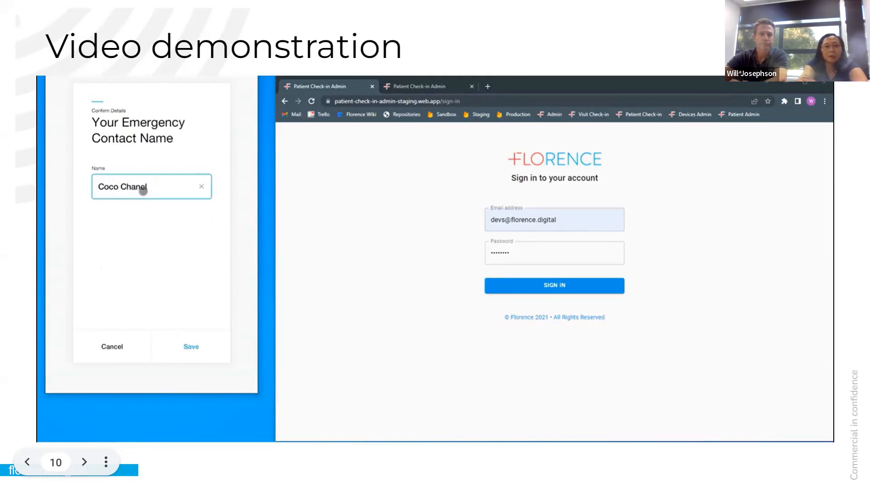
click(191, 347)
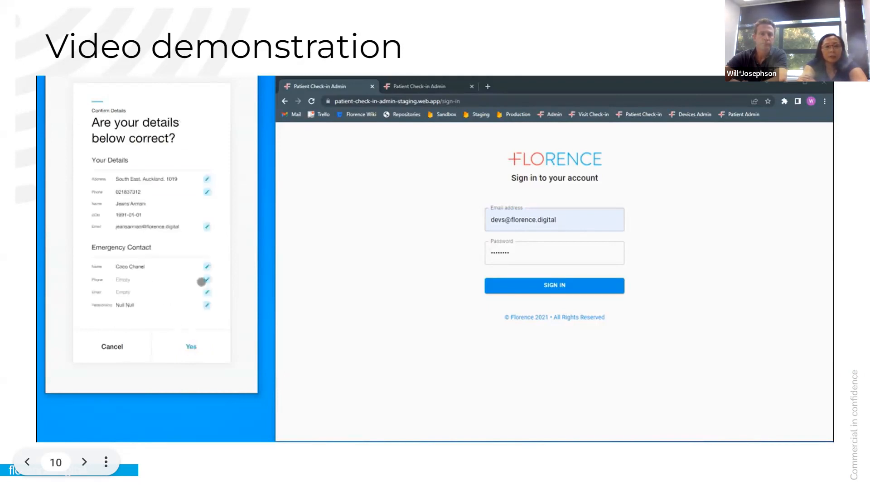
click(207, 280)
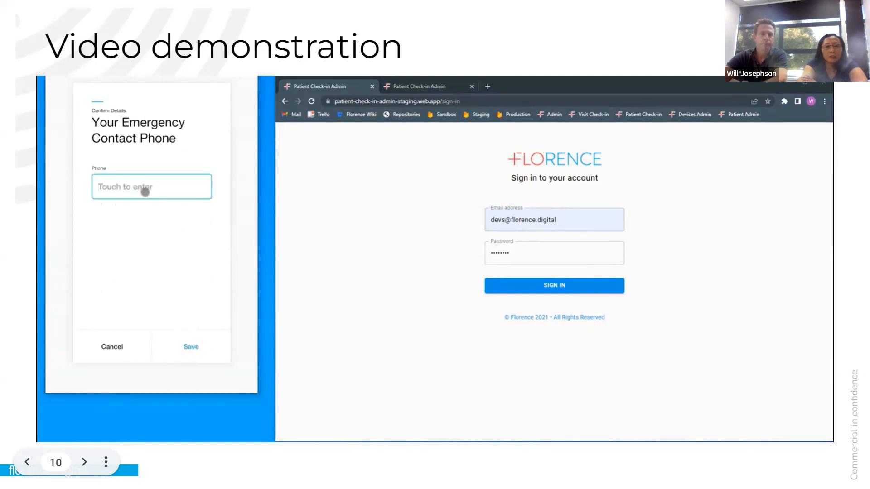
text(022)
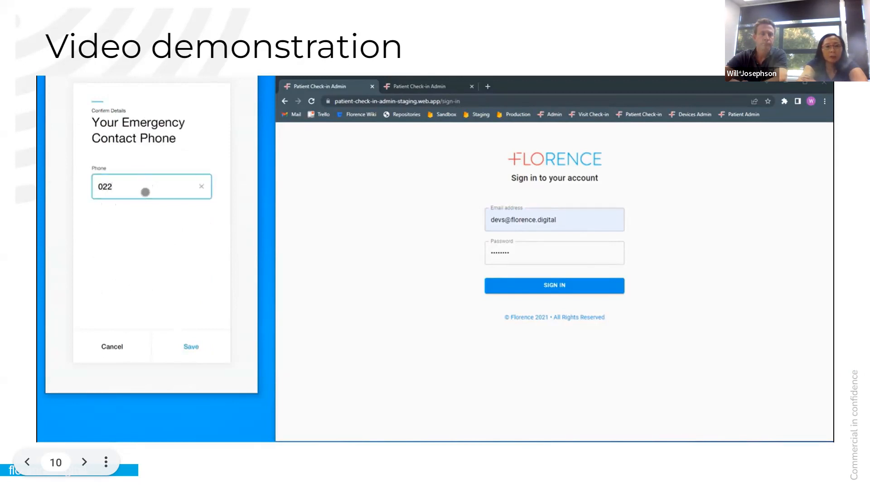
text(0000111)
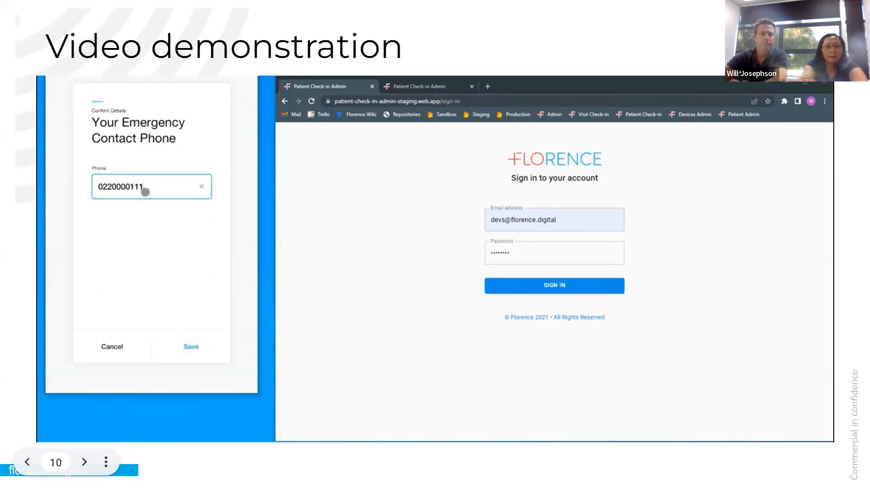
click(190, 347)
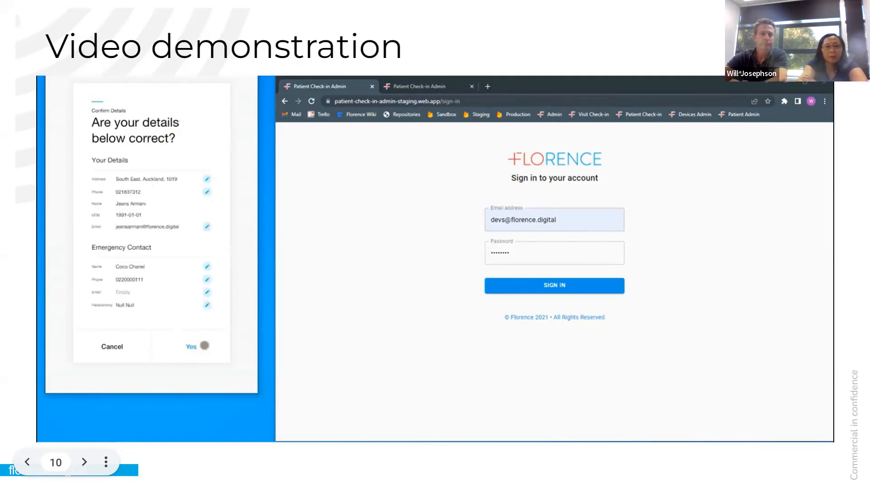
click(191, 346)
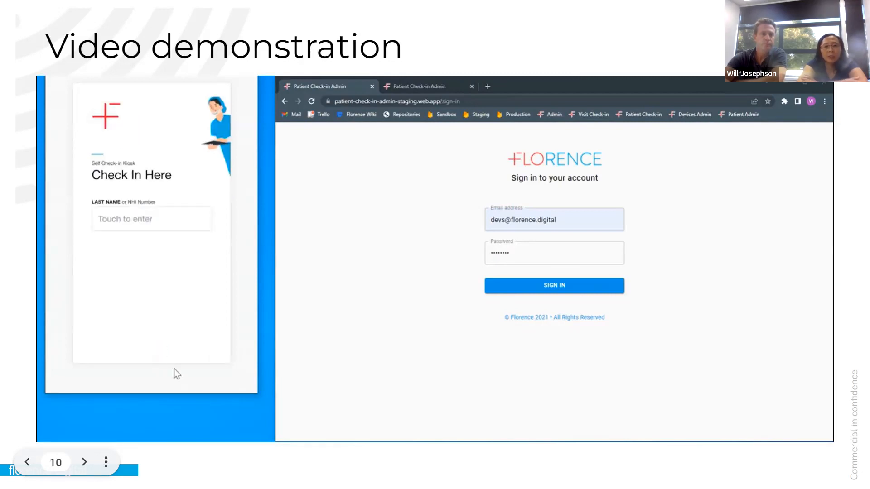
click(554, 286)
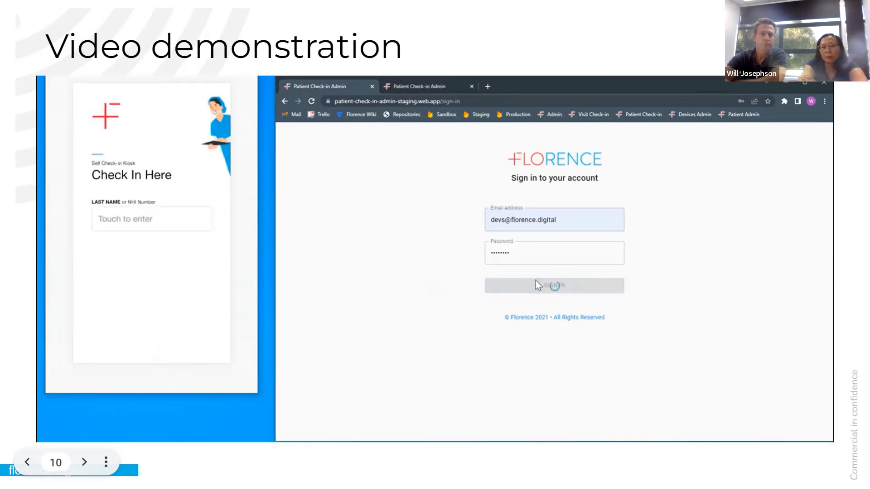
click(554, 285)
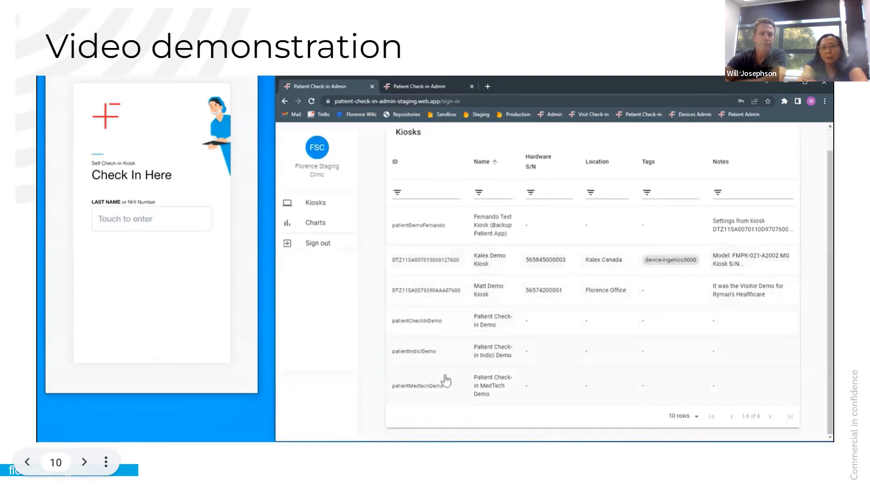
click(419, 386)
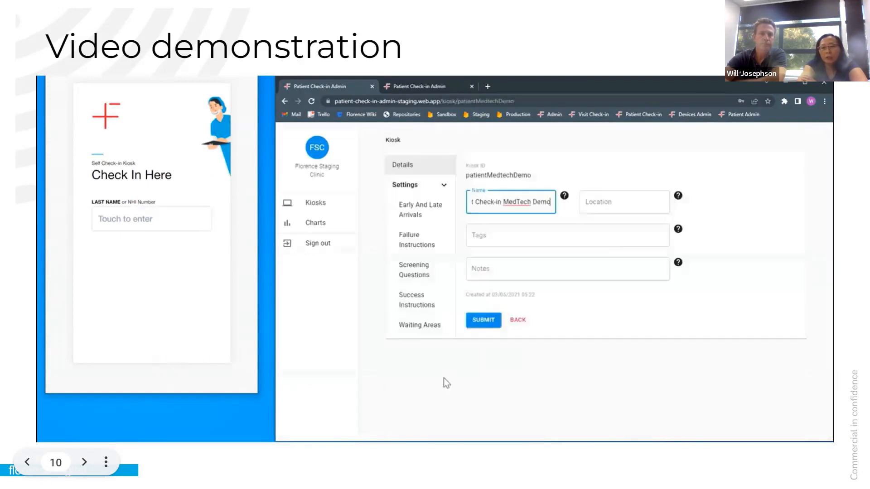
mouse_move(424, 270)
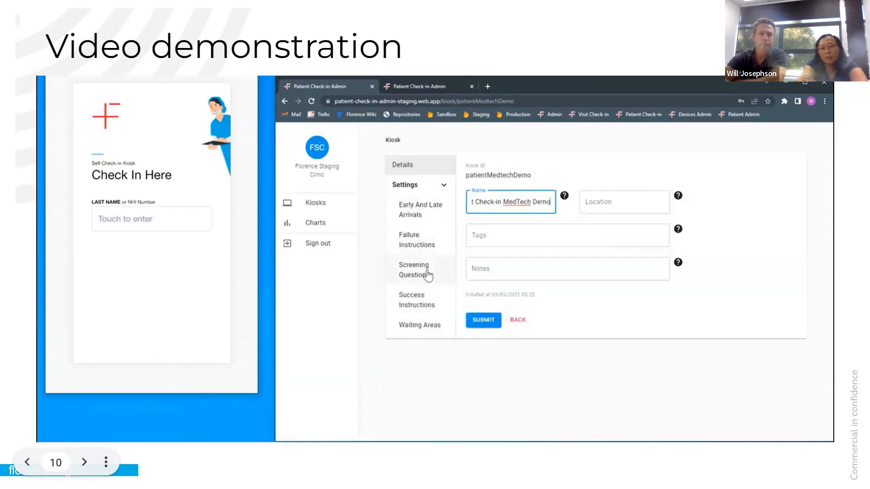
click(414, 271)
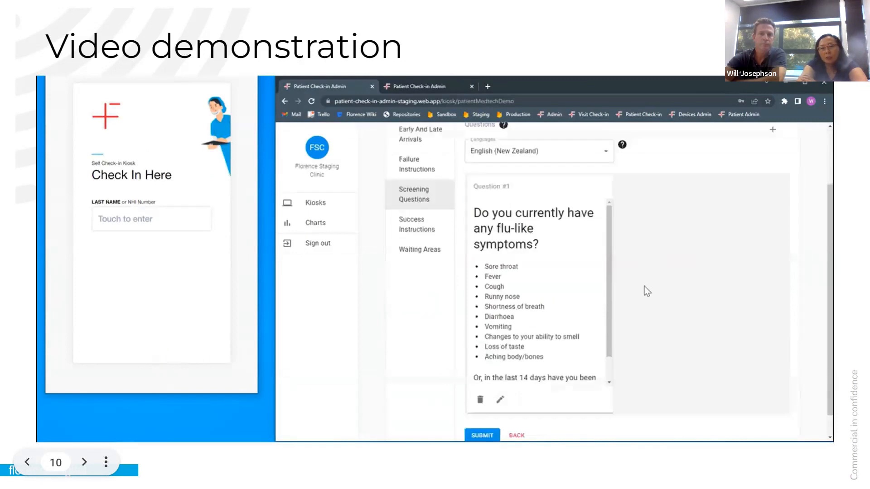
scroll(up, 3)
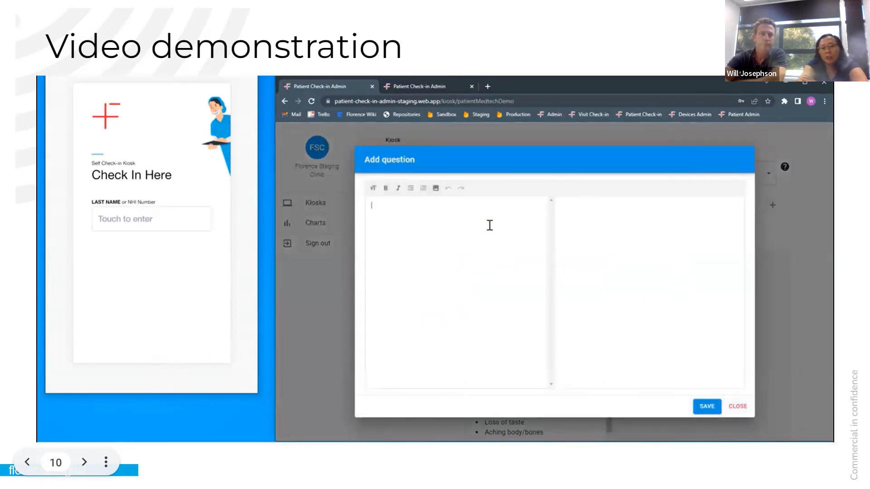
text(## 1)
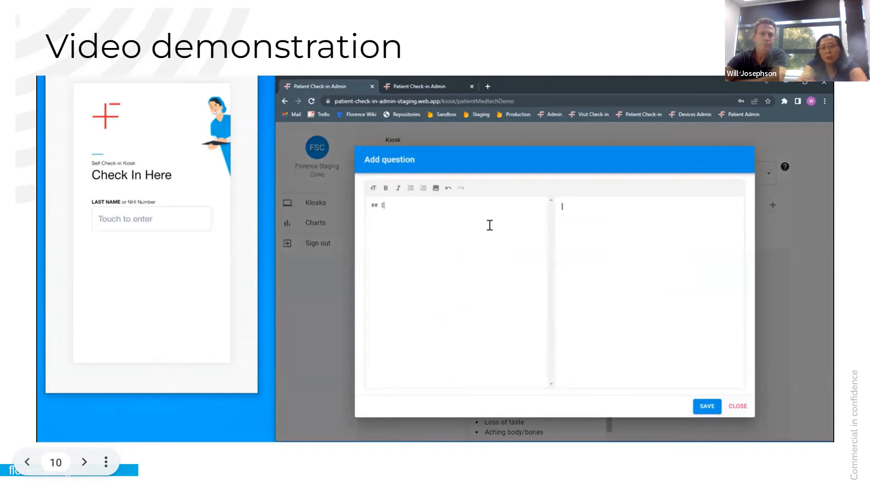
text(In the last)
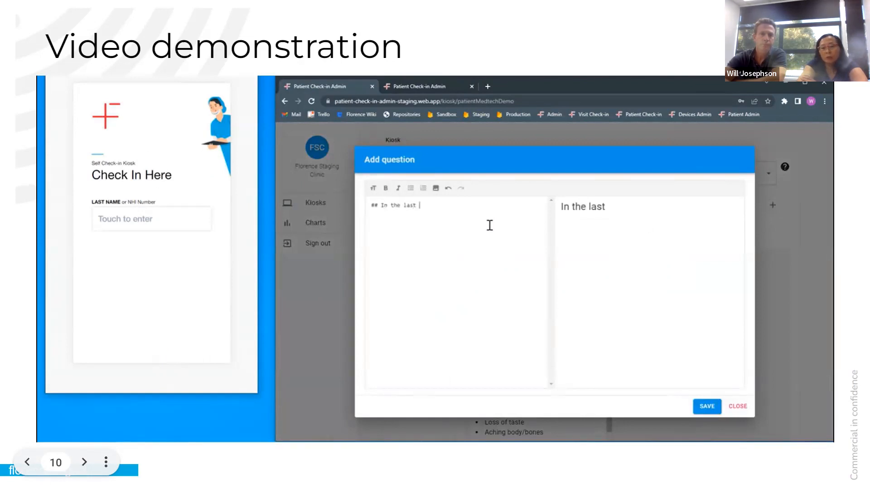
text(14 days ha)
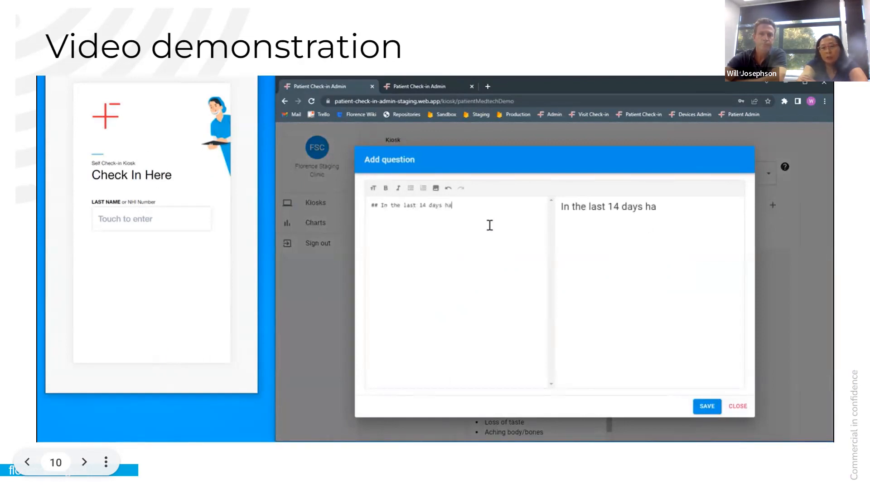
key(backspace)
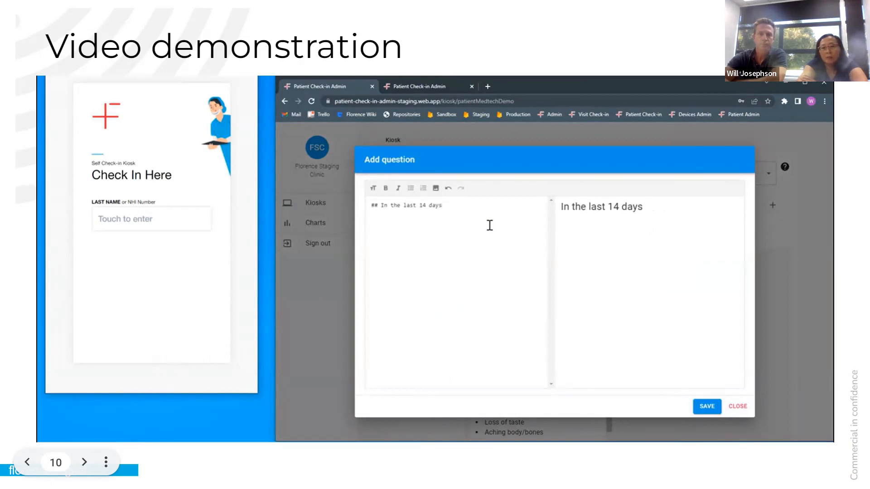
text(, have you)
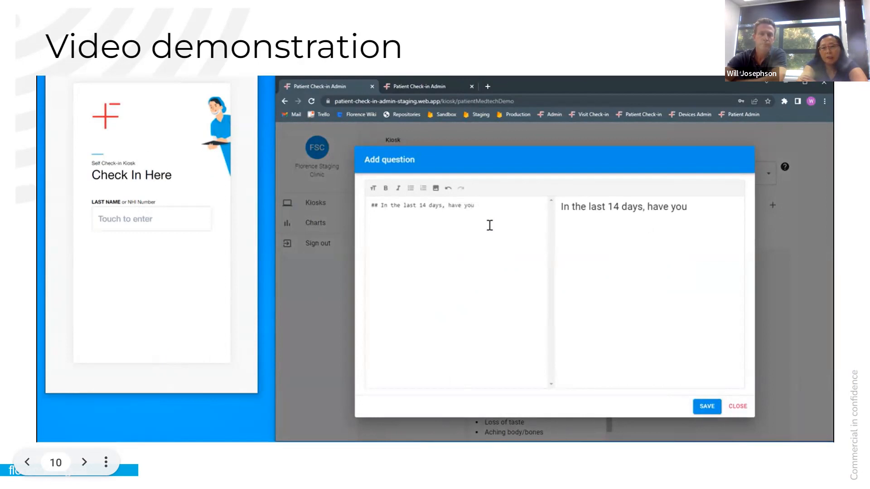
text(tested posit)
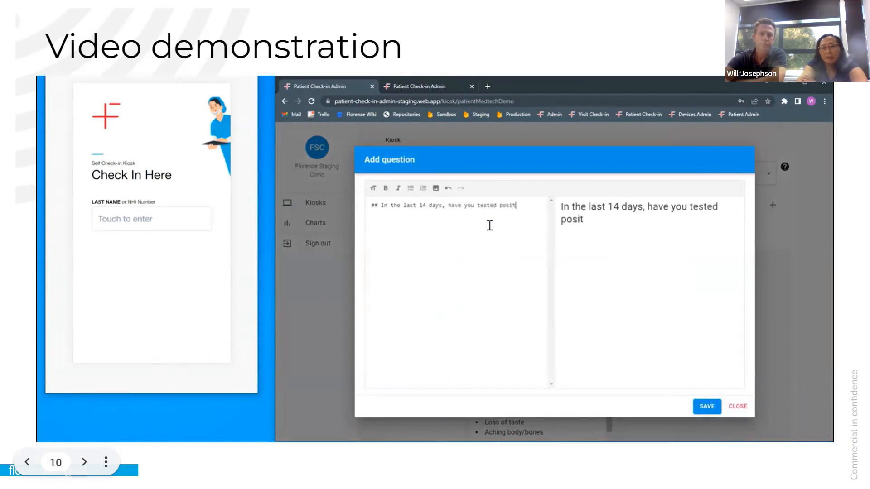
text(ive for Covid)
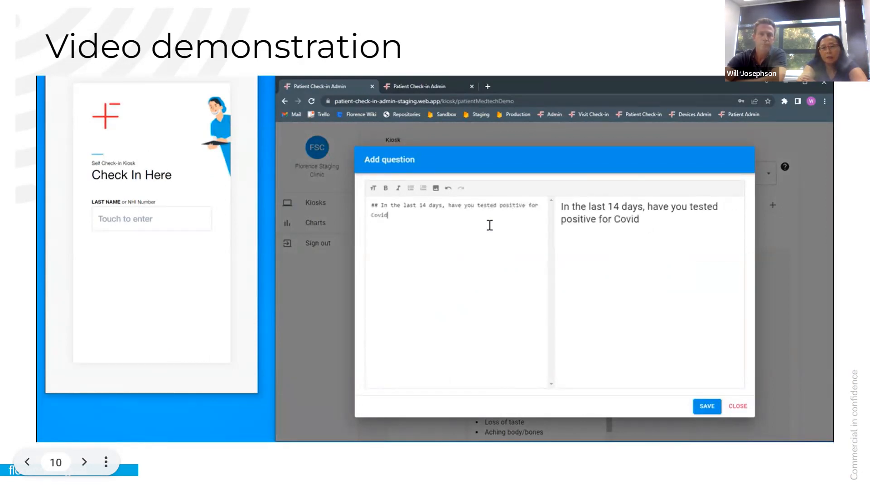
text(19?)
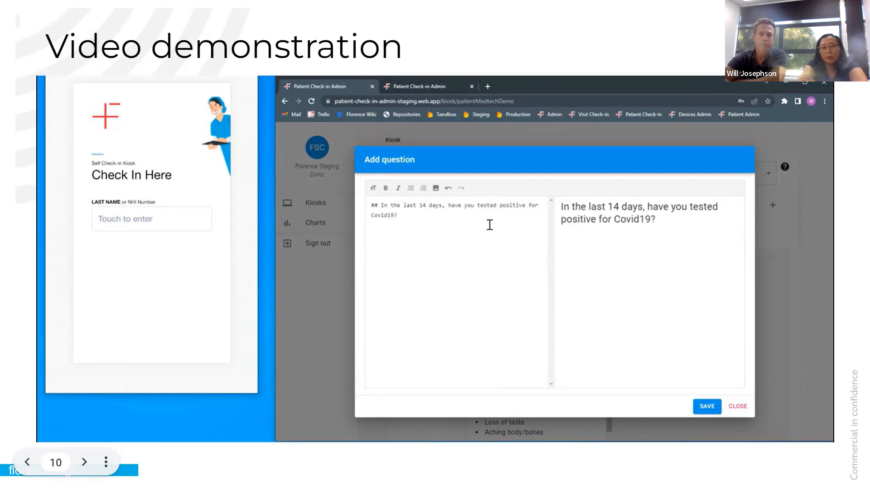
click(738, 406)
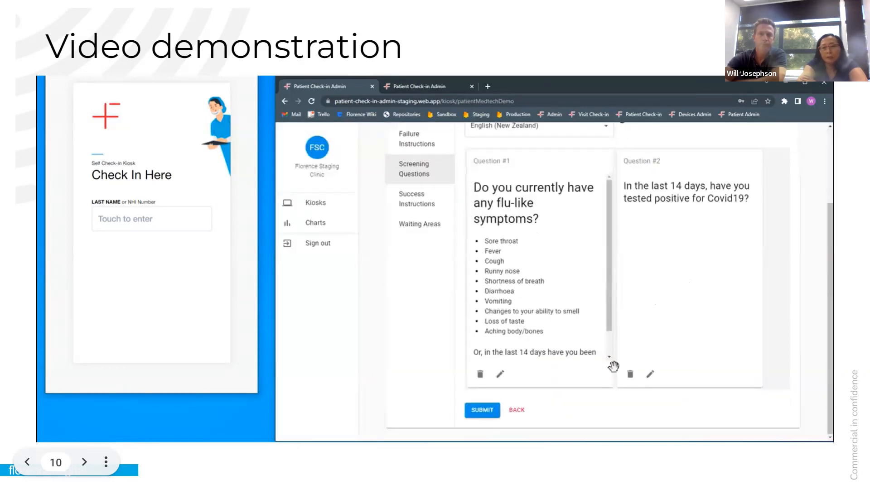
click(481, 410)
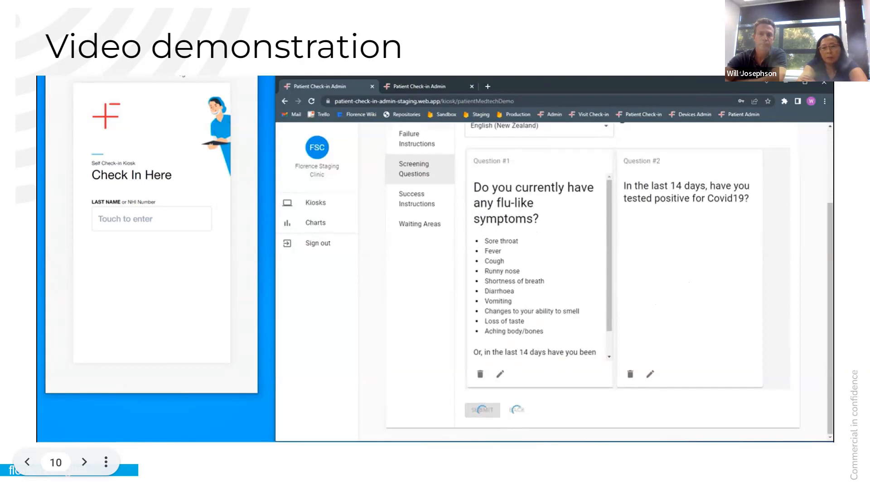
click(481, 409)
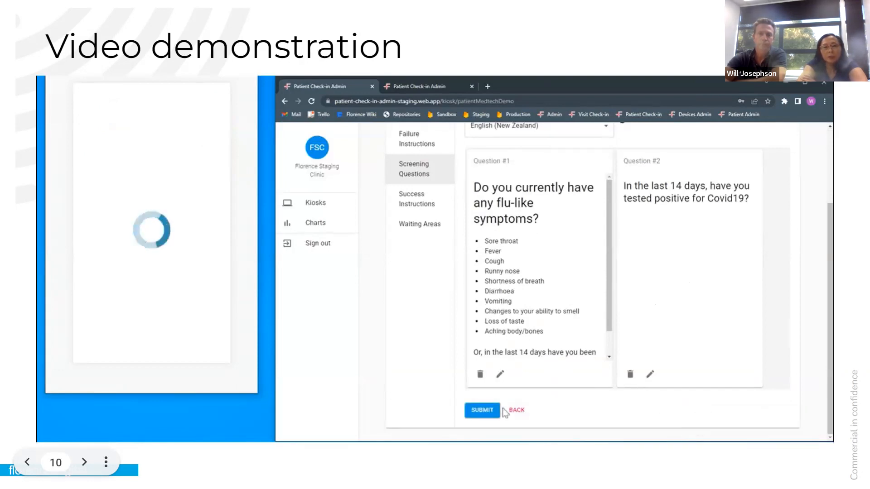
click(316, 202)
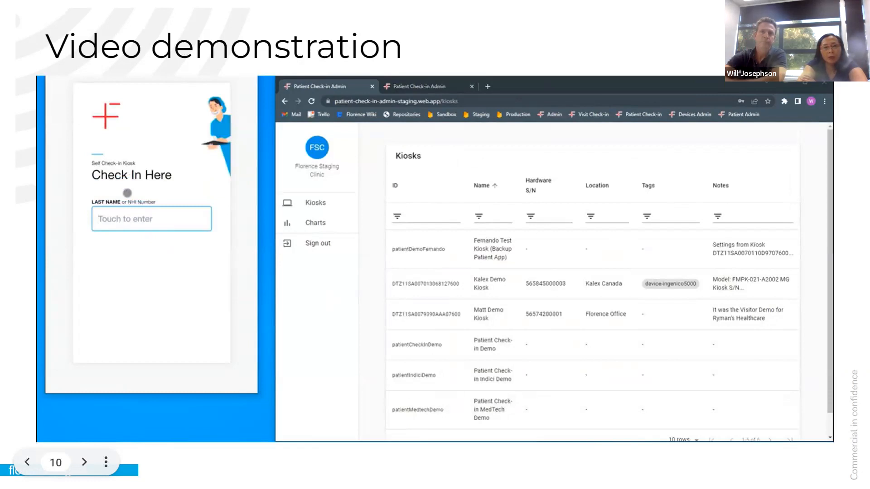
text(armani)
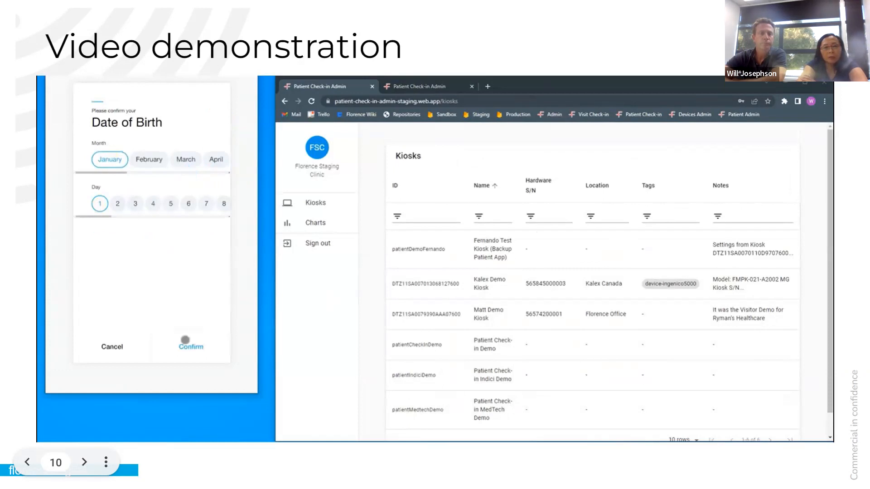
click(191, 346)
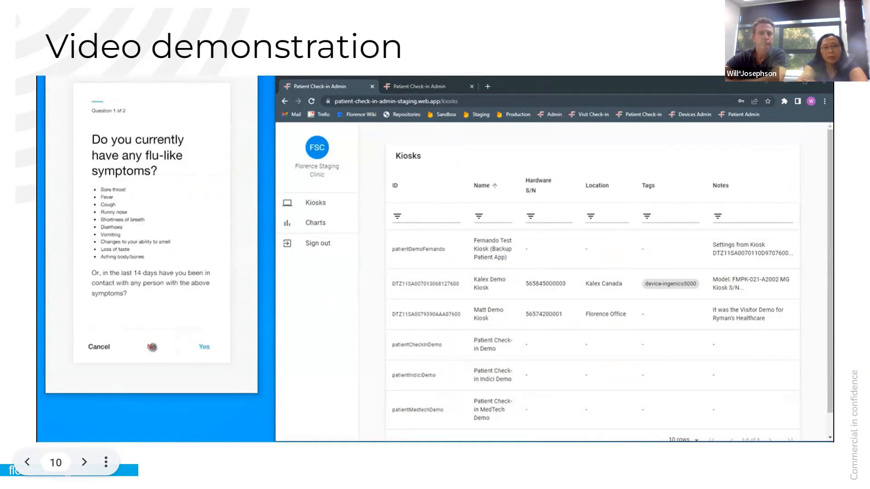
click(152, 348)
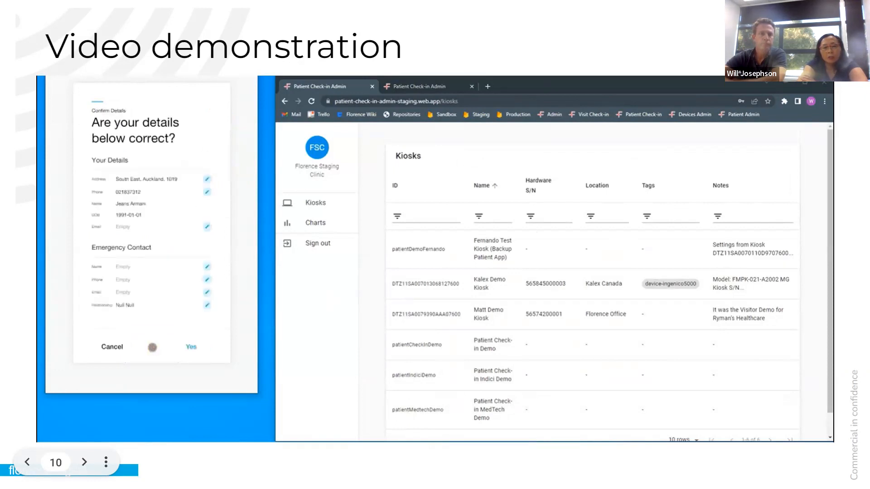
click(191, 347)
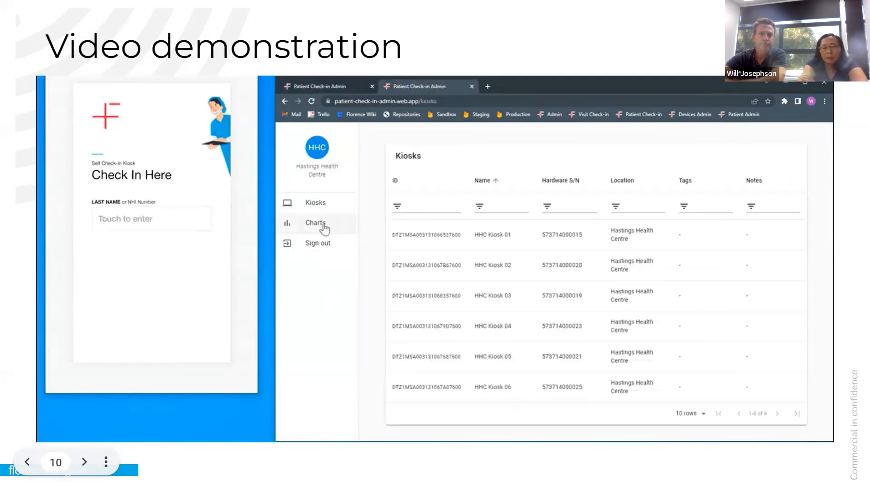
click(315, 223)
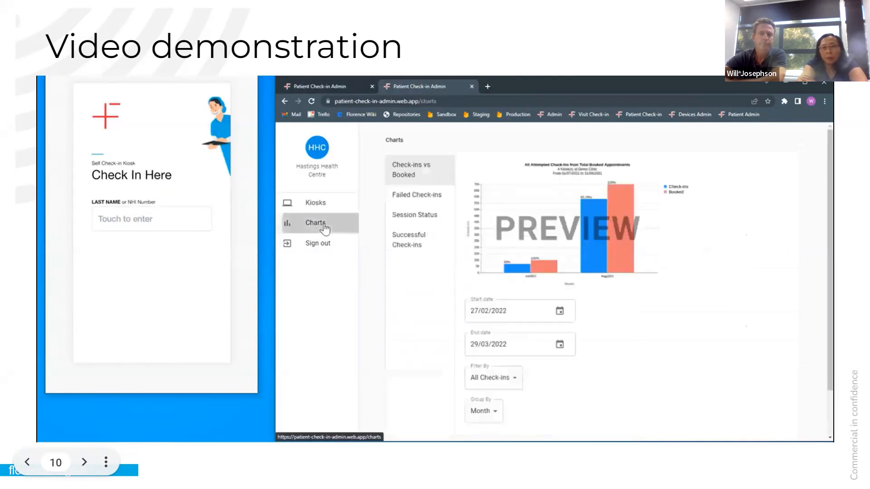
mouse_move(414, 217)
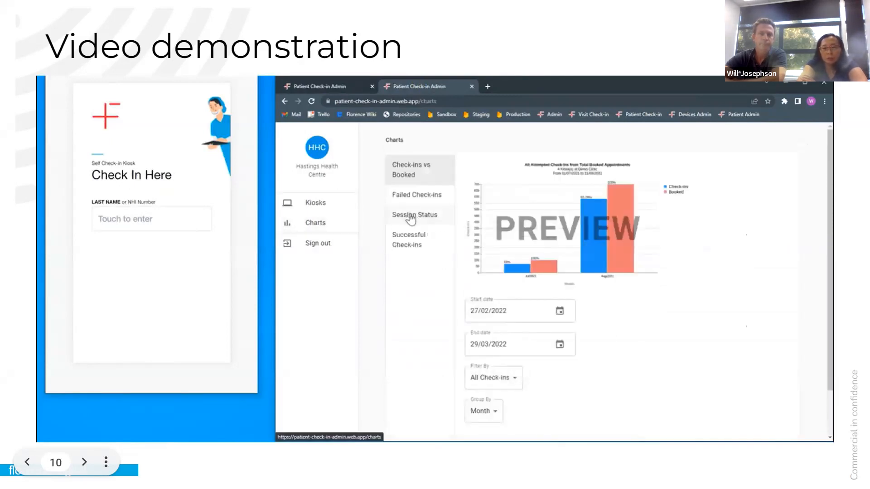
click(414, 215)
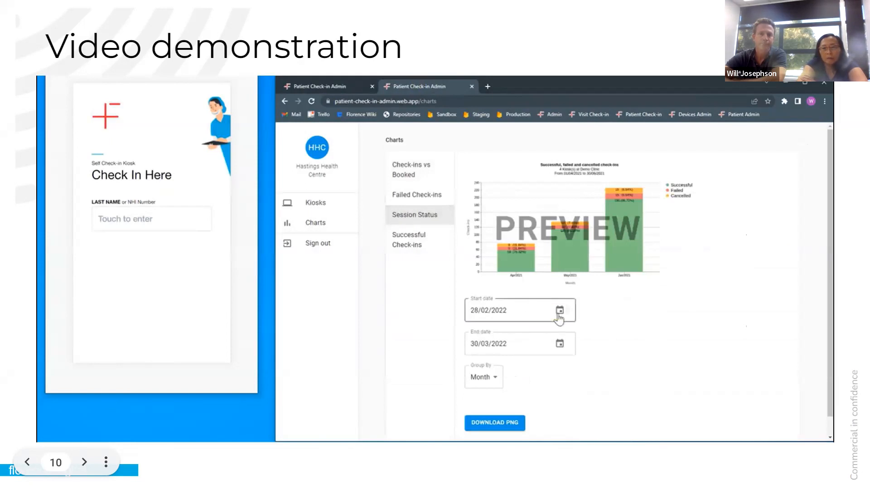
click(560, 311)
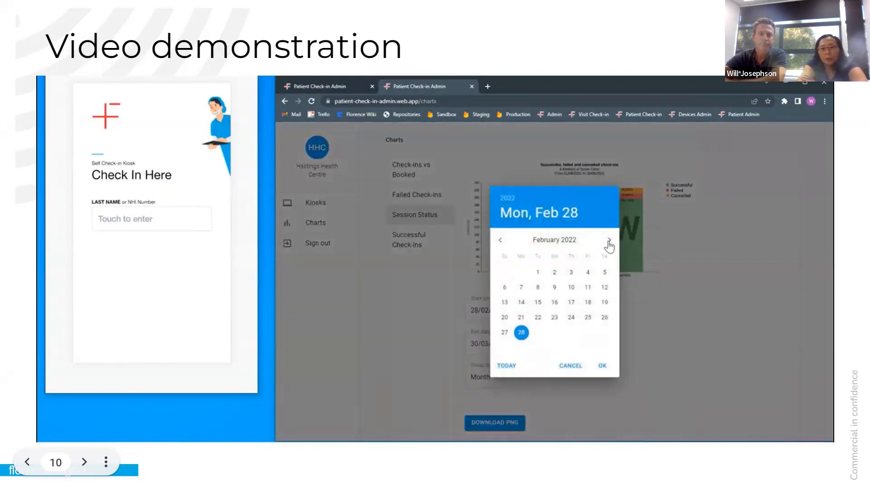
click(602, 365)
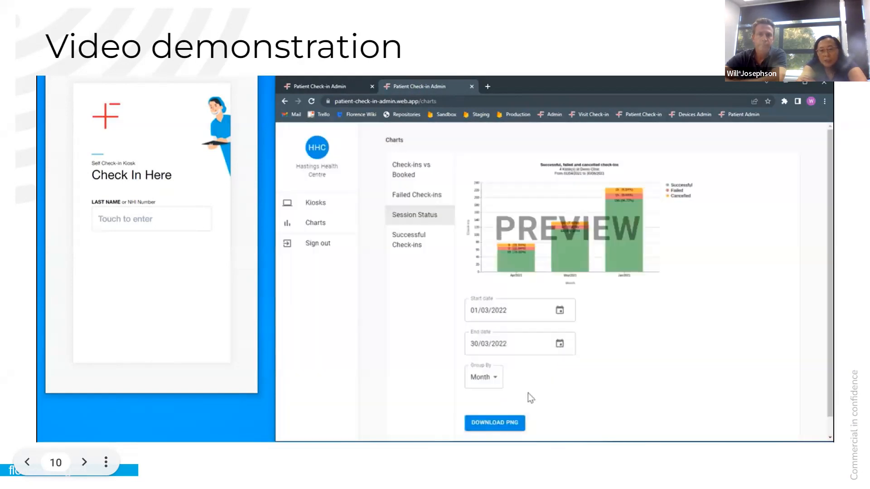
click(483, 377)
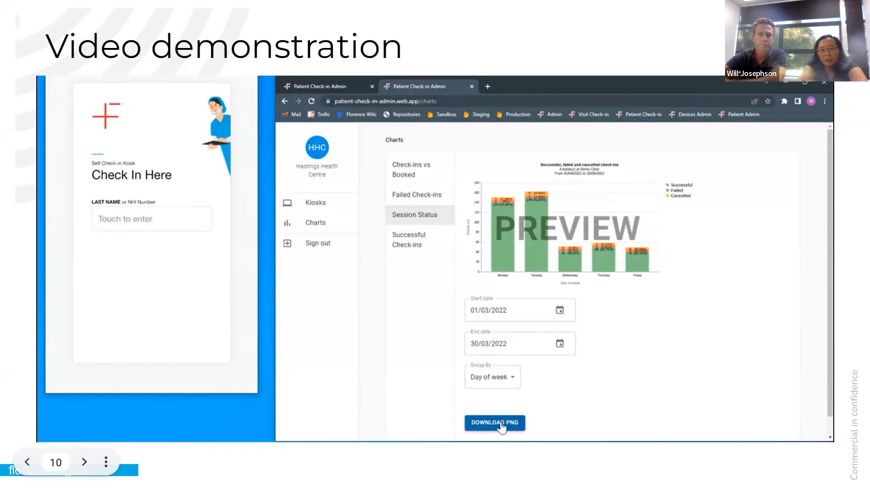
click(495, 424)
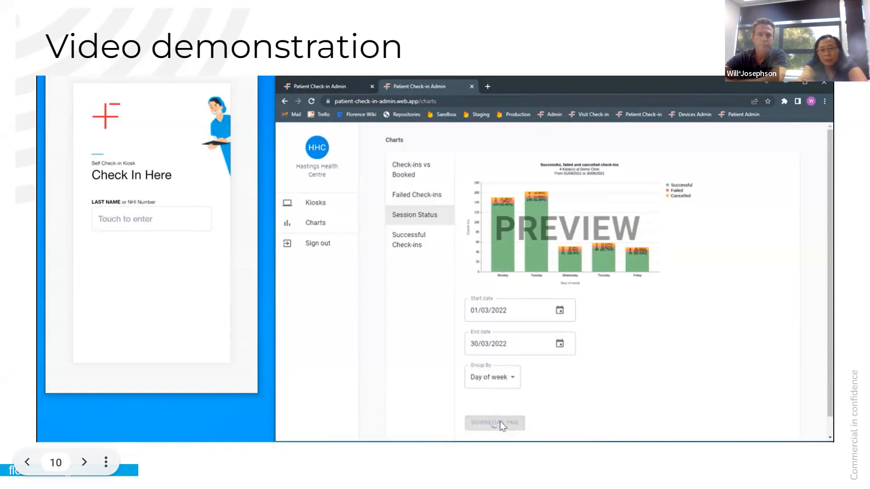
click(493, 423)
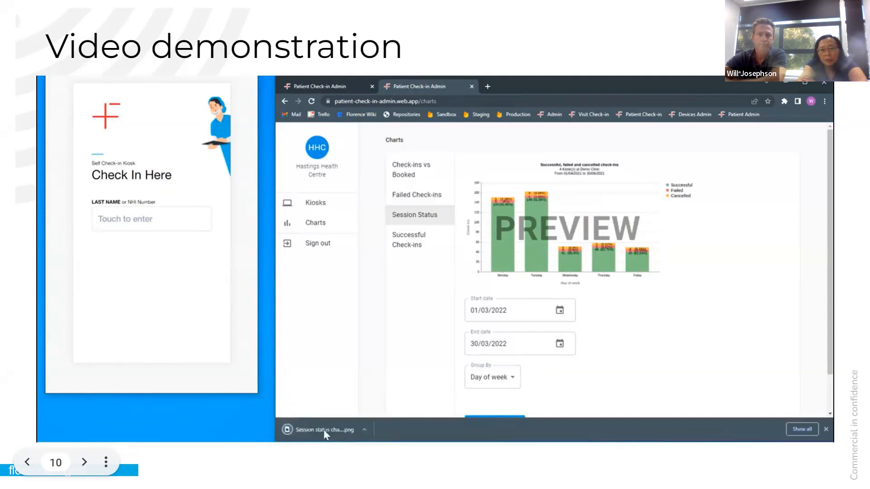
click(320, 429)
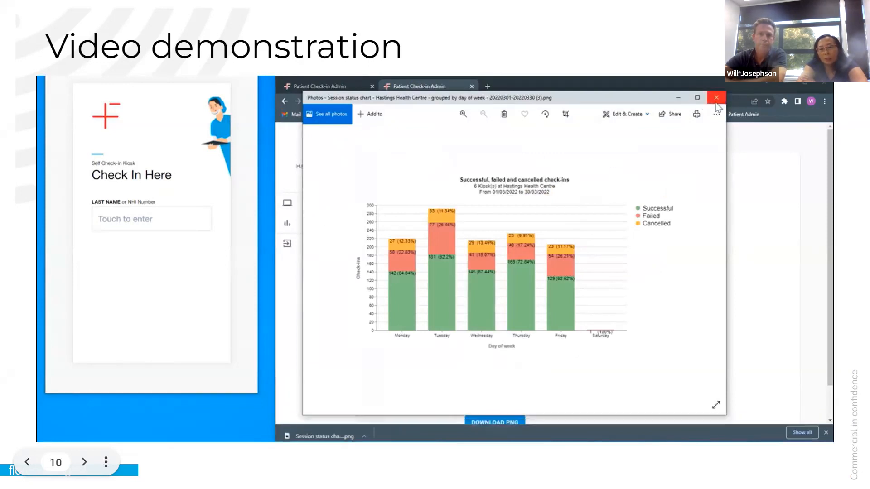
mouse_move(818, 342)
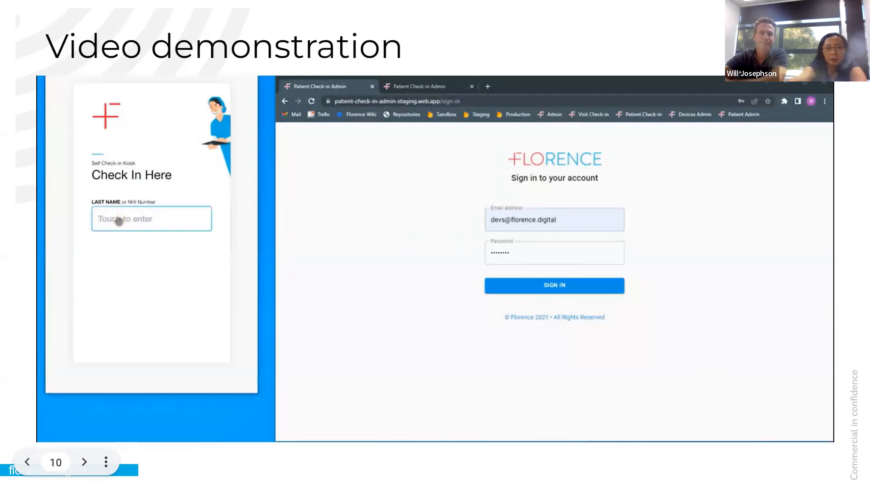
click(84, 462)
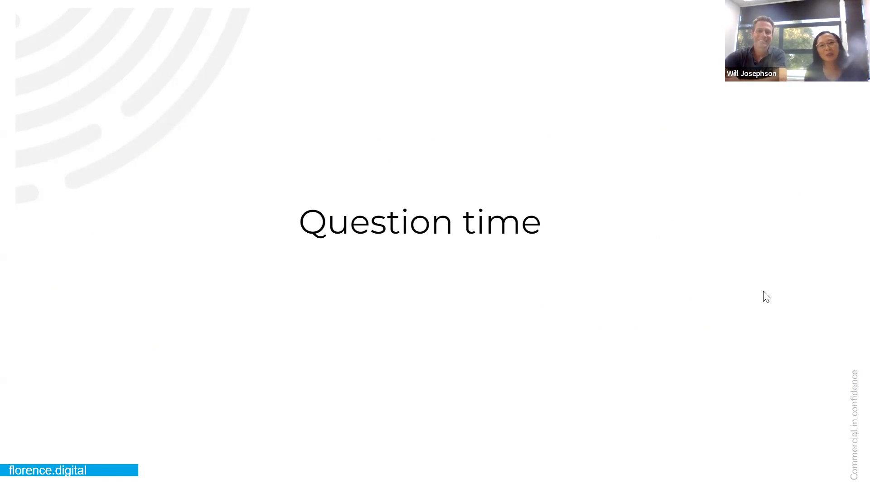
mouse_move(426, 407)
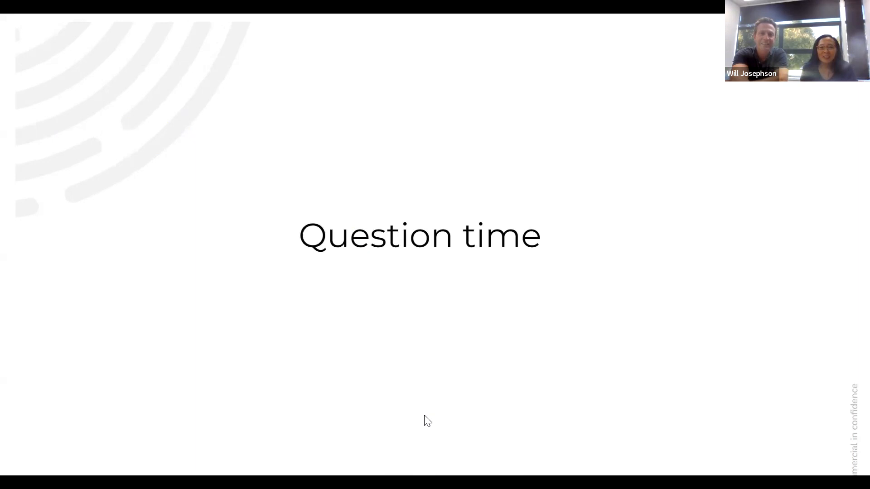
mouse_move(394, 399)
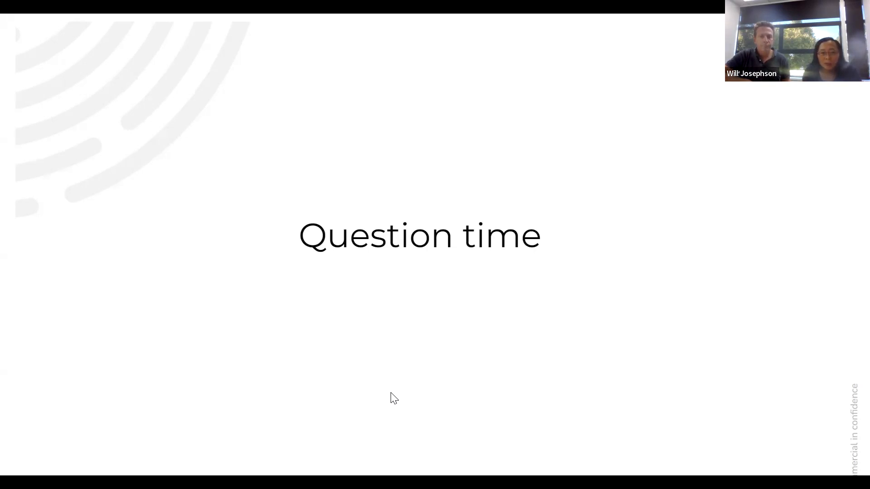
mouse_move(245, 250)
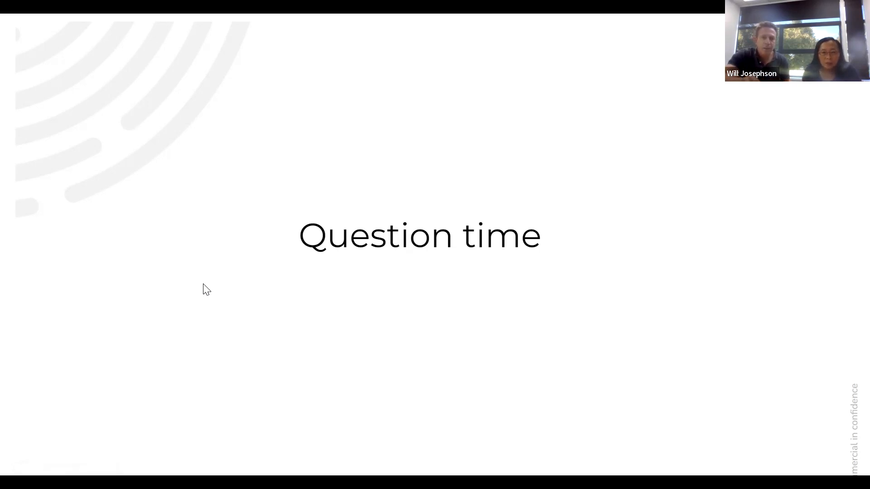
mouse_move(230, 402)
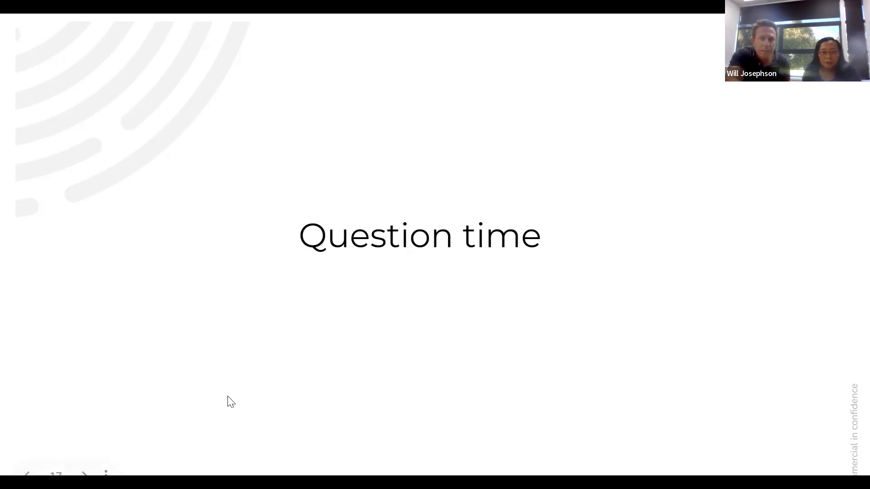
mouse_move(243, 362)
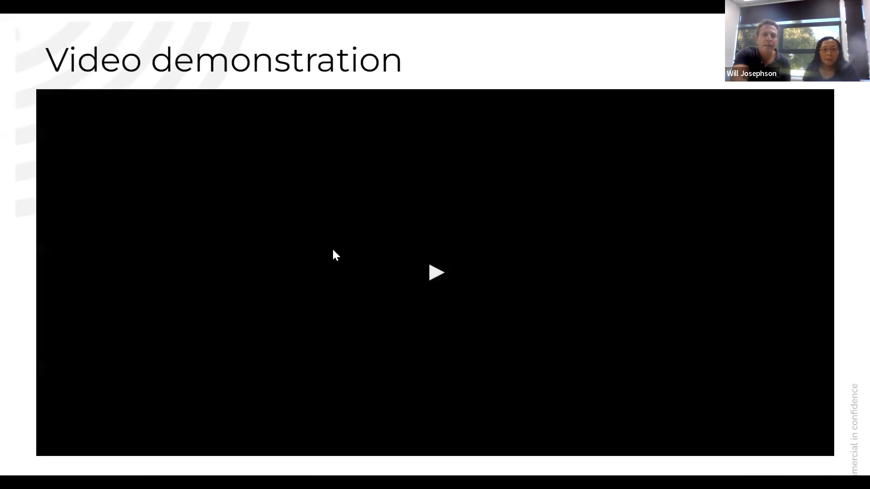
Start the demo video again and advance past the first check-in step
click(436, 273)
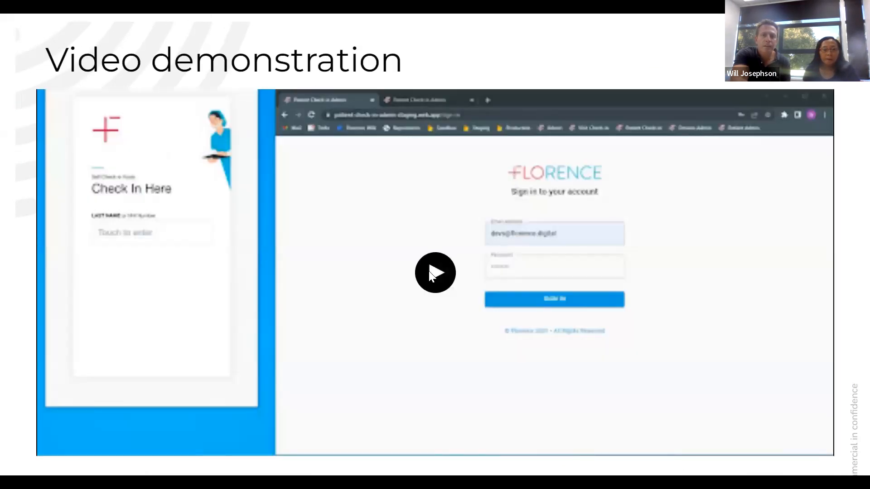
click(435, 272)
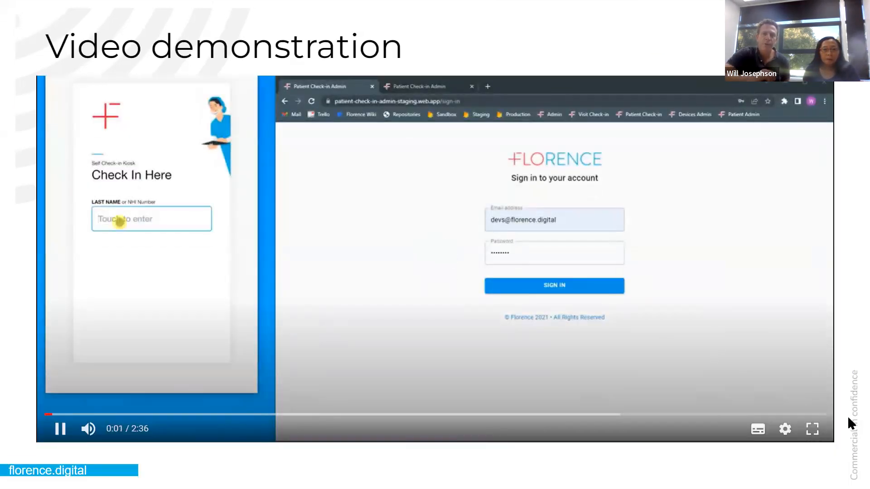
text(ar)
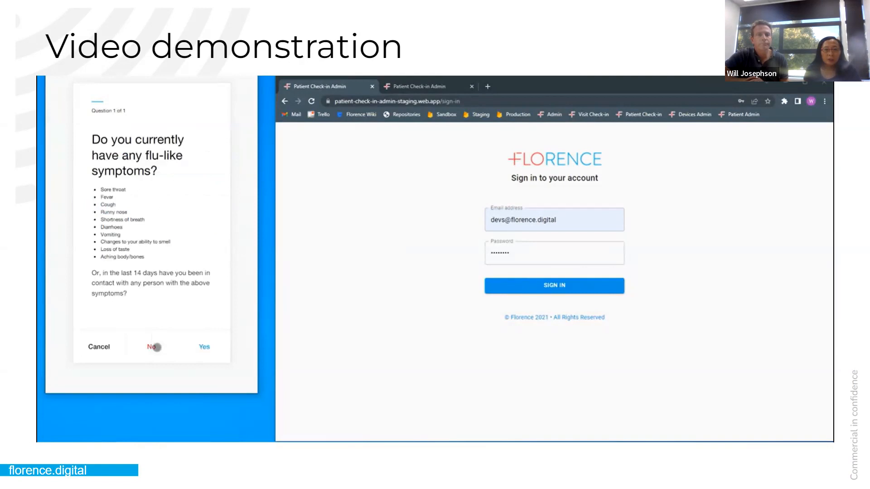
click(151, 347)
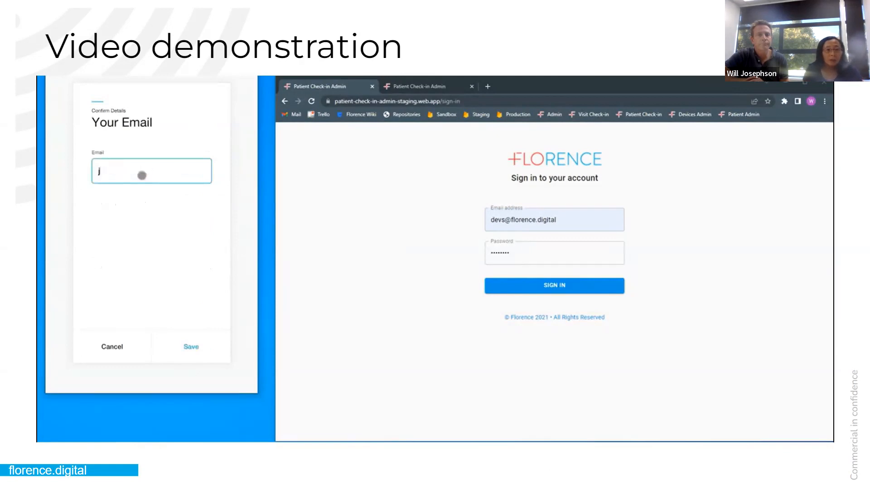
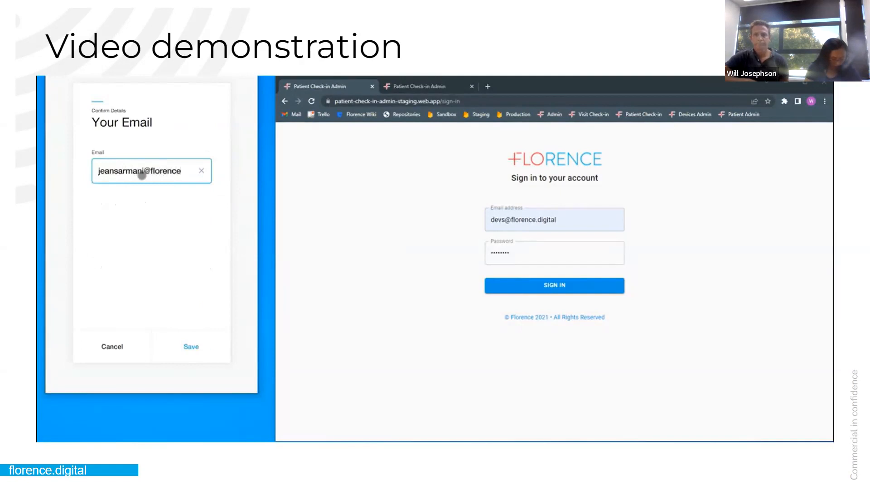
click(190, 346)
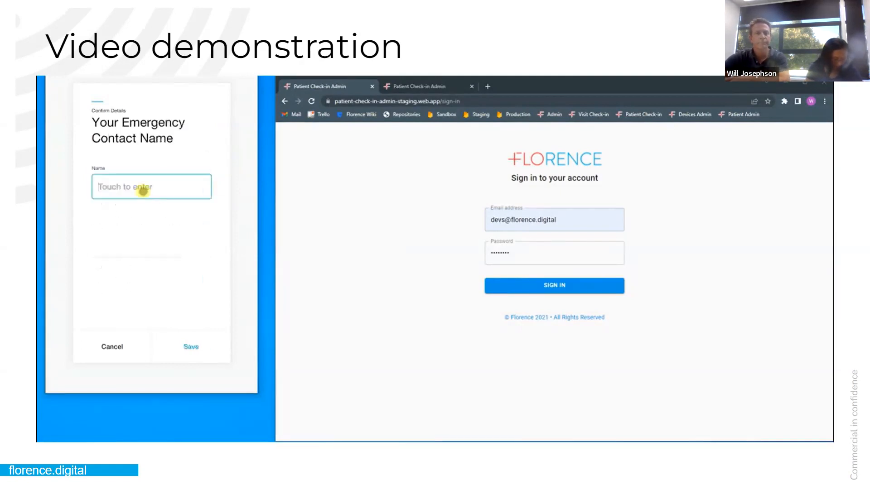
text(Coco)
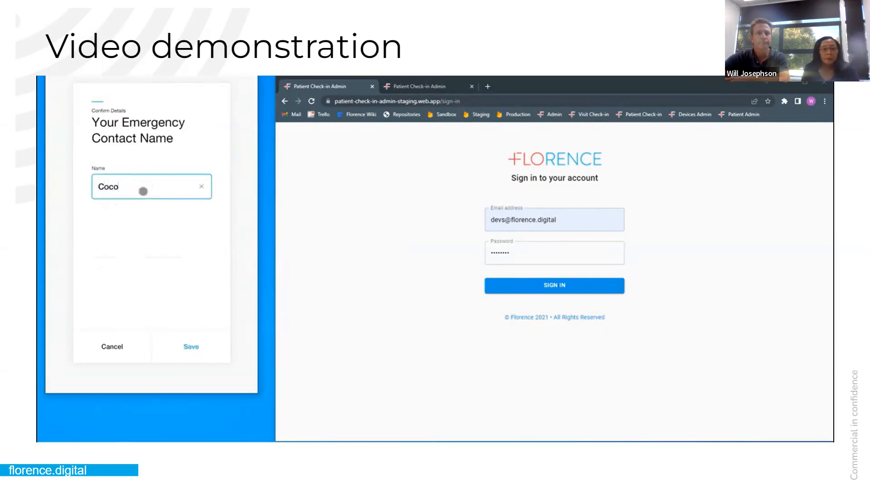
text(Chanel)
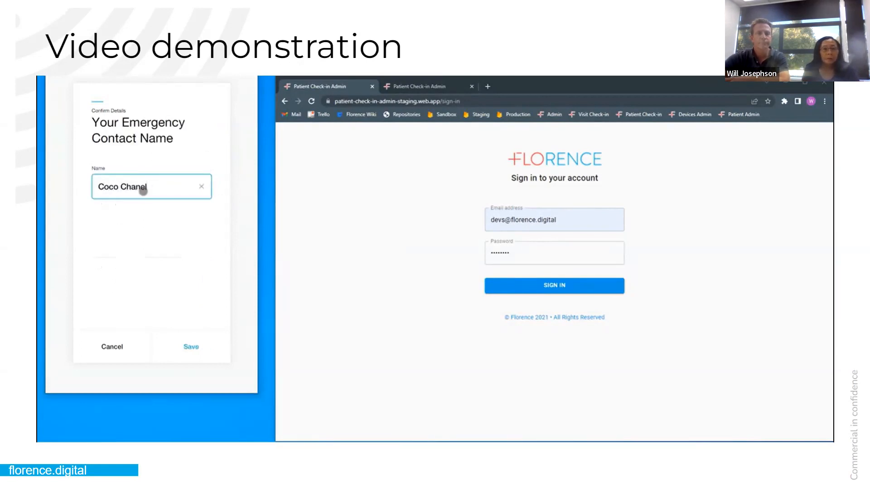
click(190, 347)
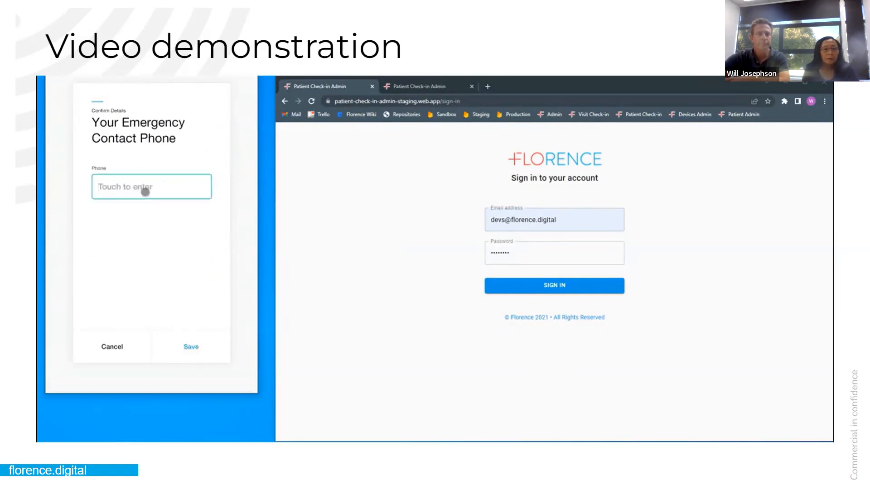
text(022)
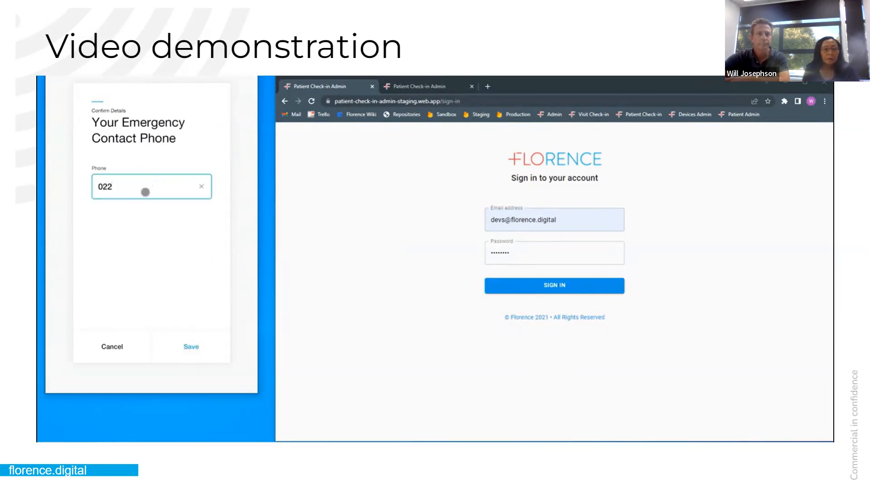
text(0000111)
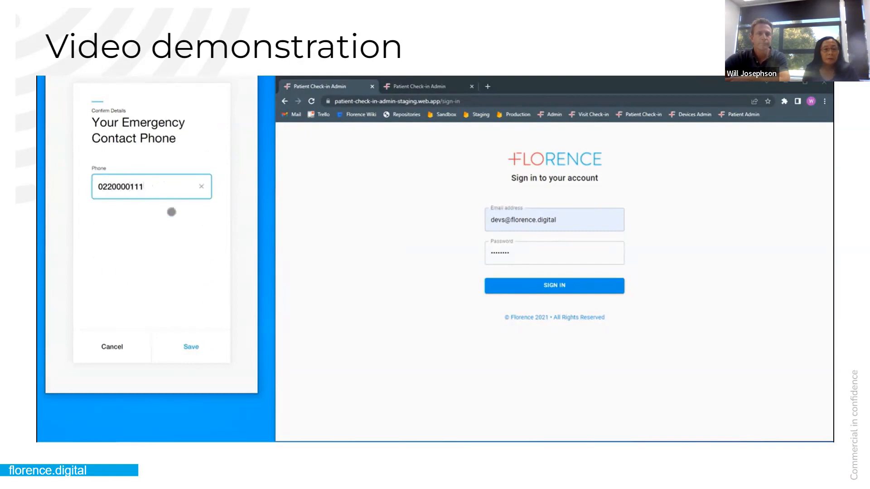
click(190, 347)
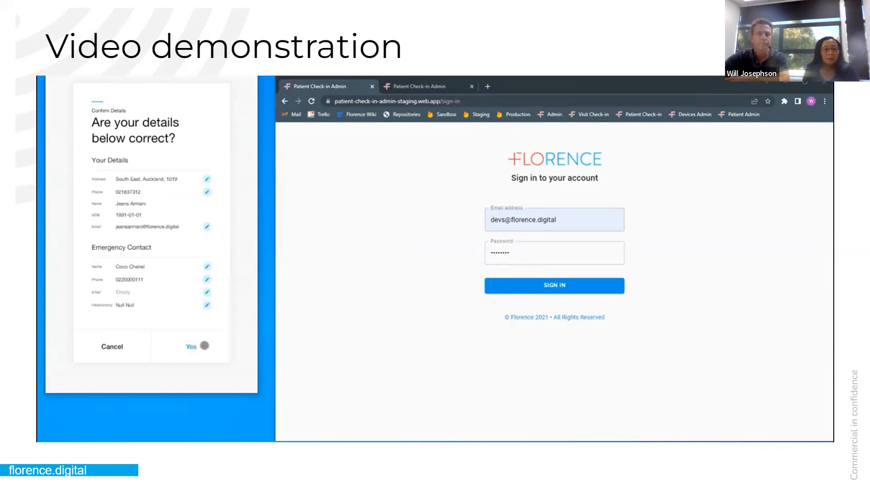
Replay the video to the Check In Here start screen, then move on to the Question time slide
click(191, 347)
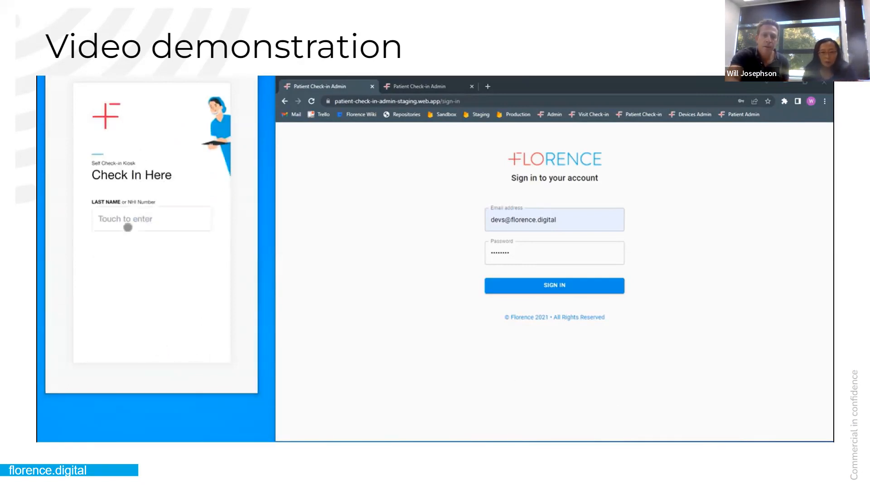
click(151, 218)
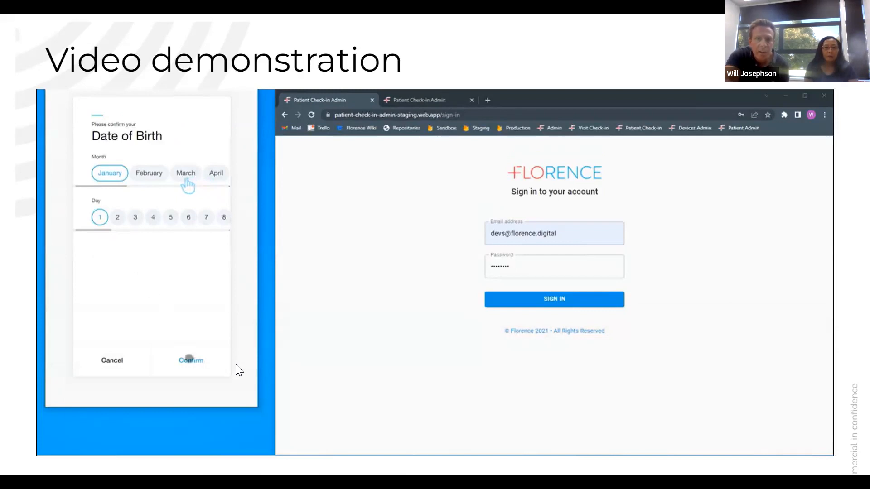
scroll(right, 3)
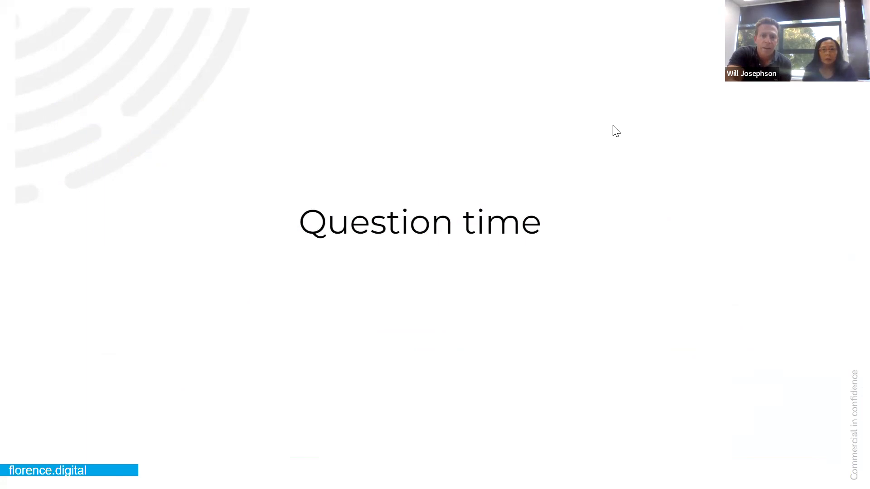
mouse_move(264, 209)
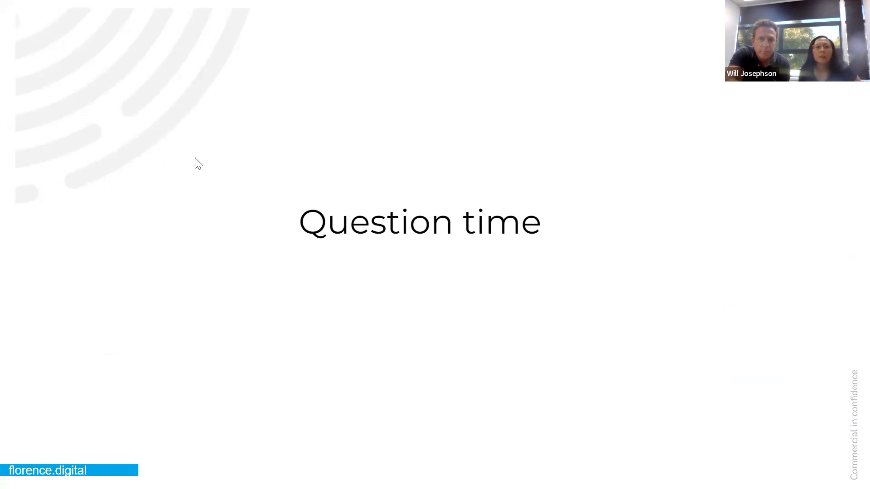
mouse_move(245, 154)
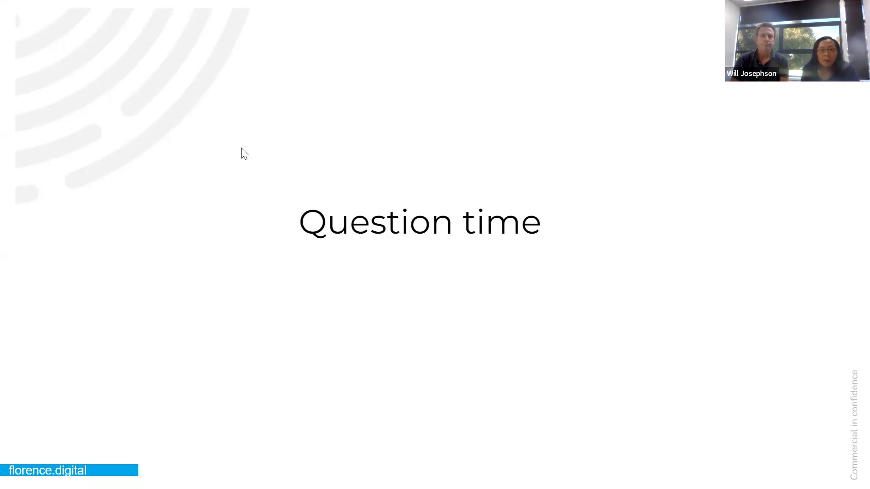
mouse_move(223, 149)
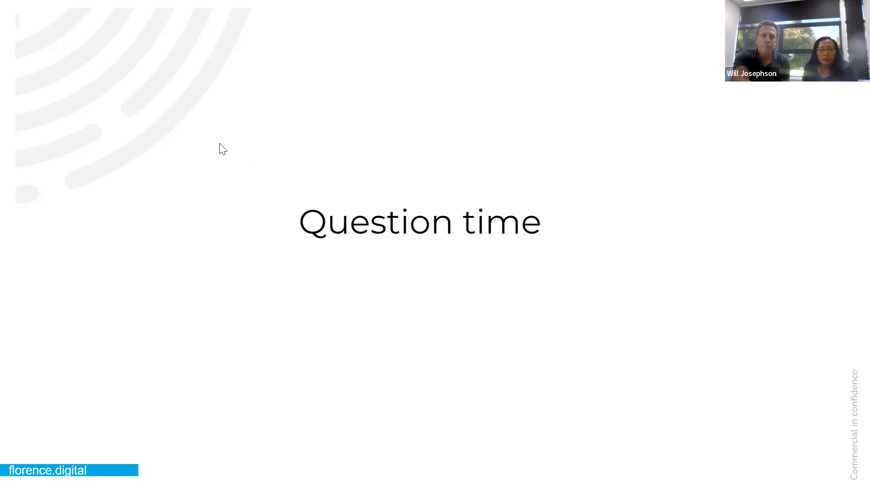